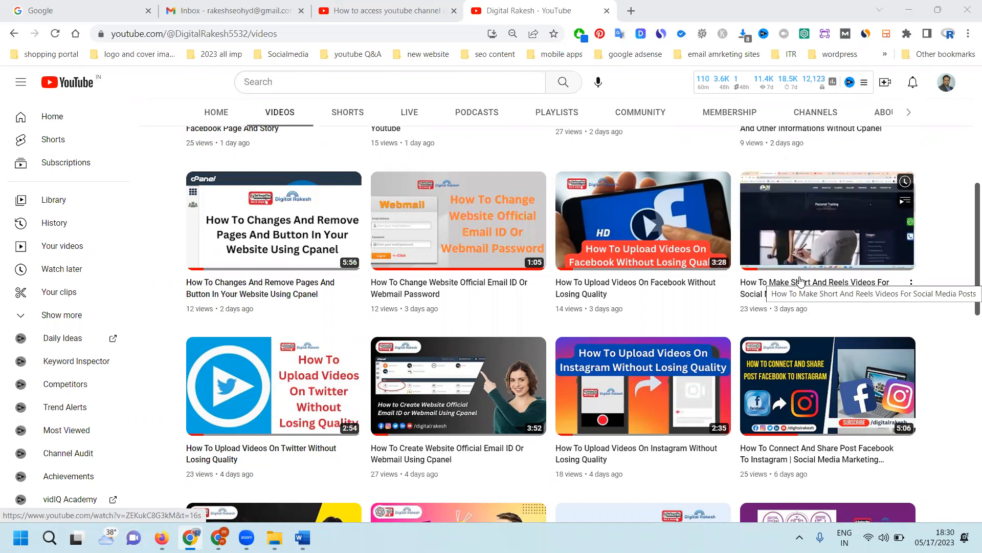
mouse_move(827, 218)
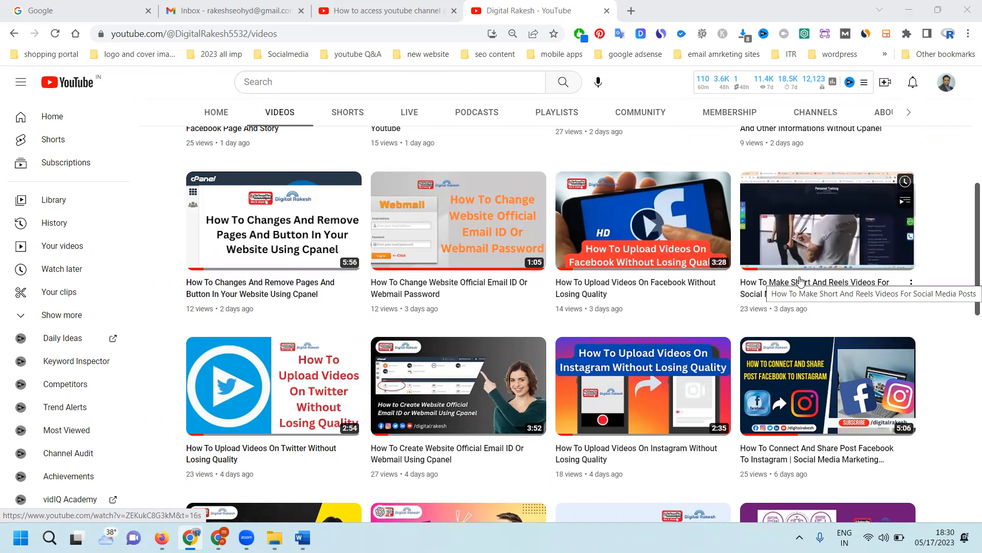
mouse_move(826, 221)
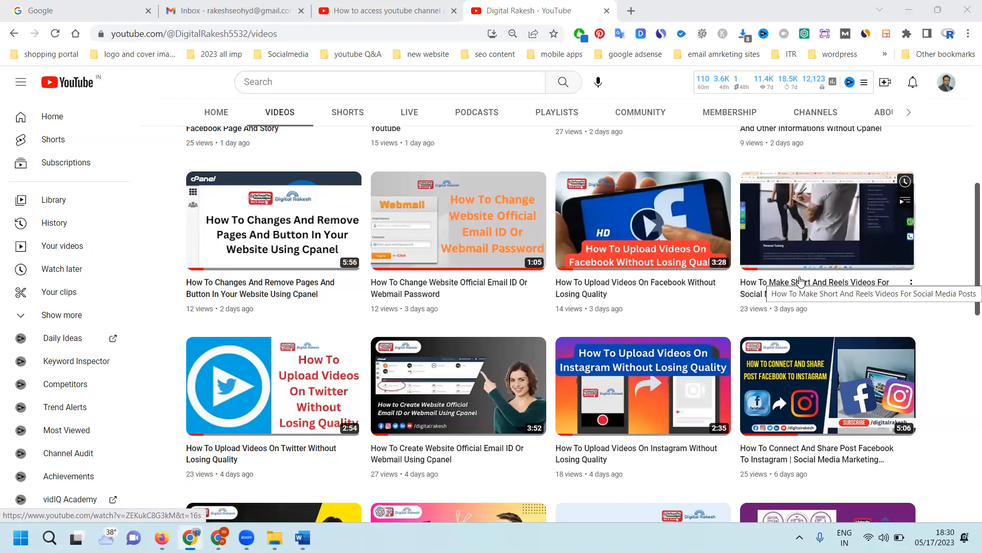
mouse_move(827, 330)
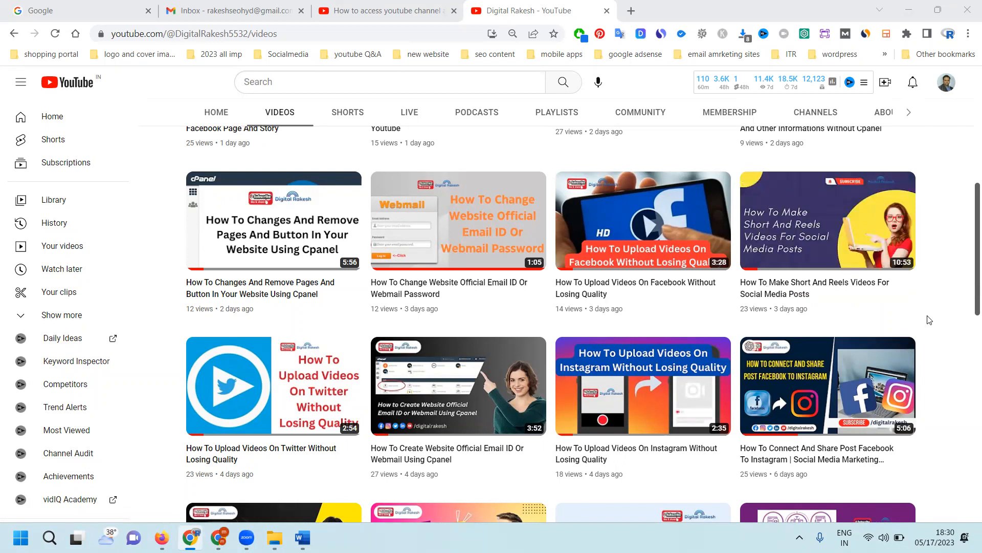
Reach the YouTube account settings for Myra Indoor Swimming pool Hyderabad from the avatar menu.
scroll("up", 3)
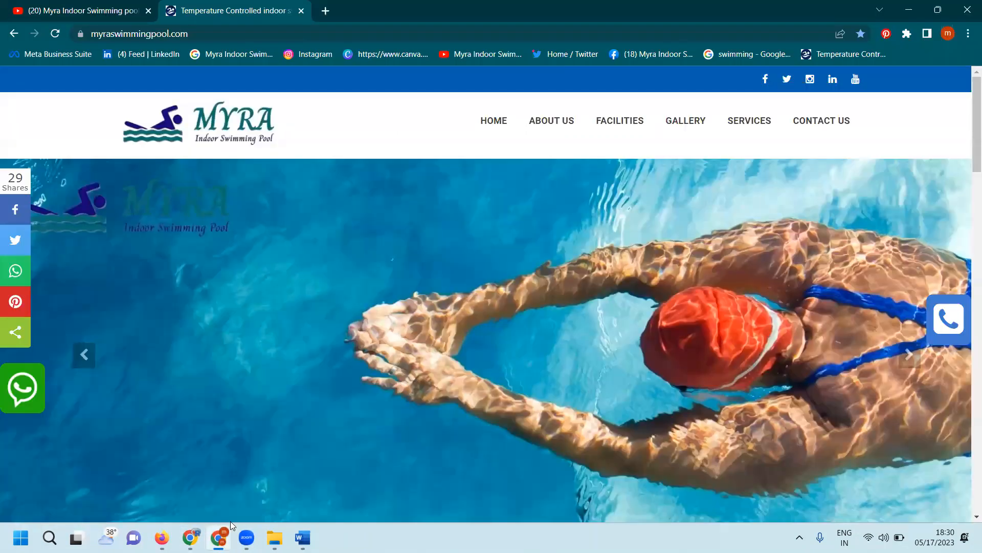
mouse_move(434, 178)
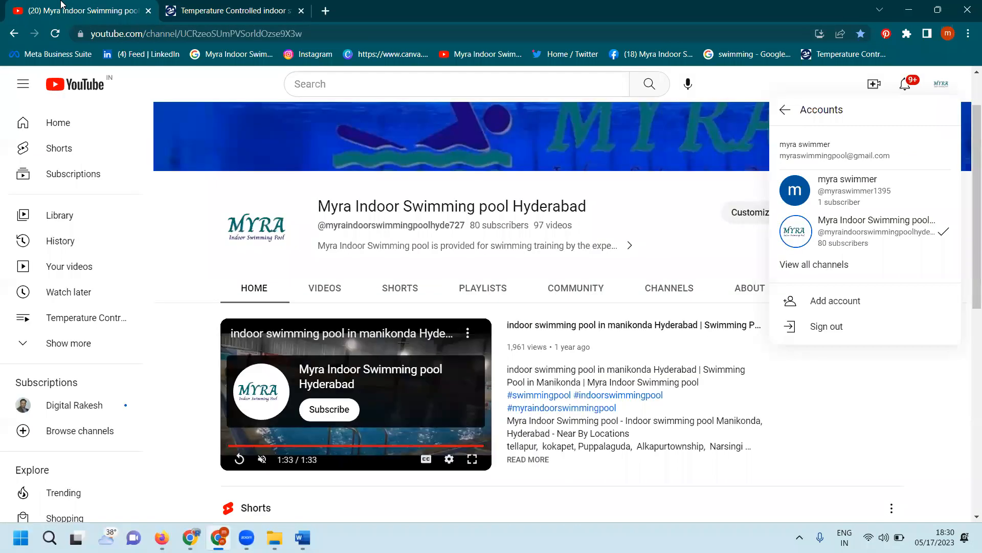
mouse_move(203, 183)
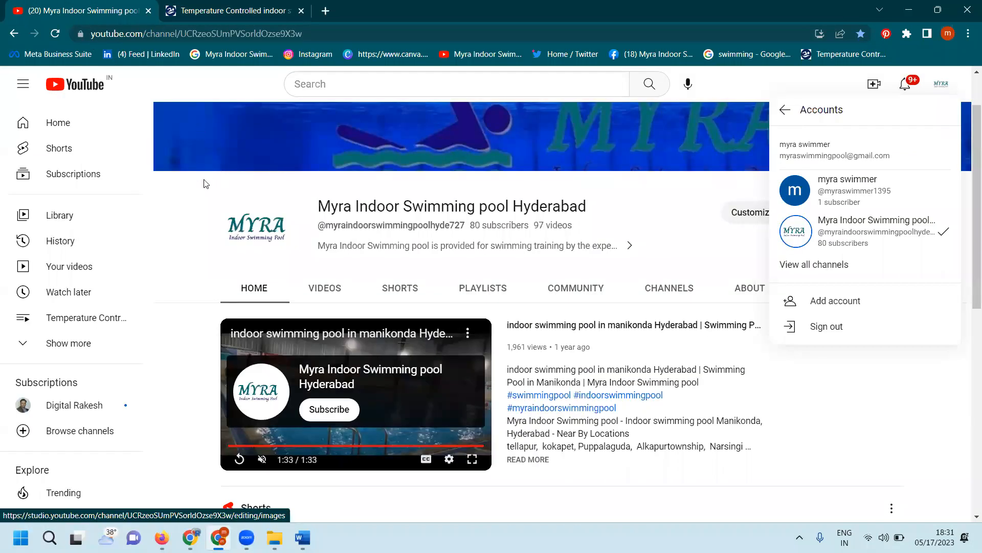
left_click(198, 200)
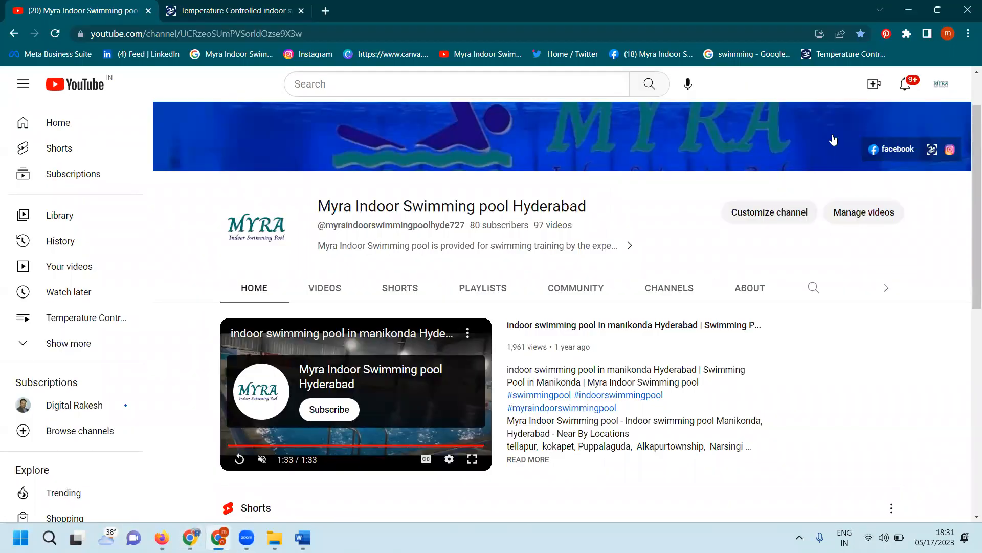
left_click(940, 83)
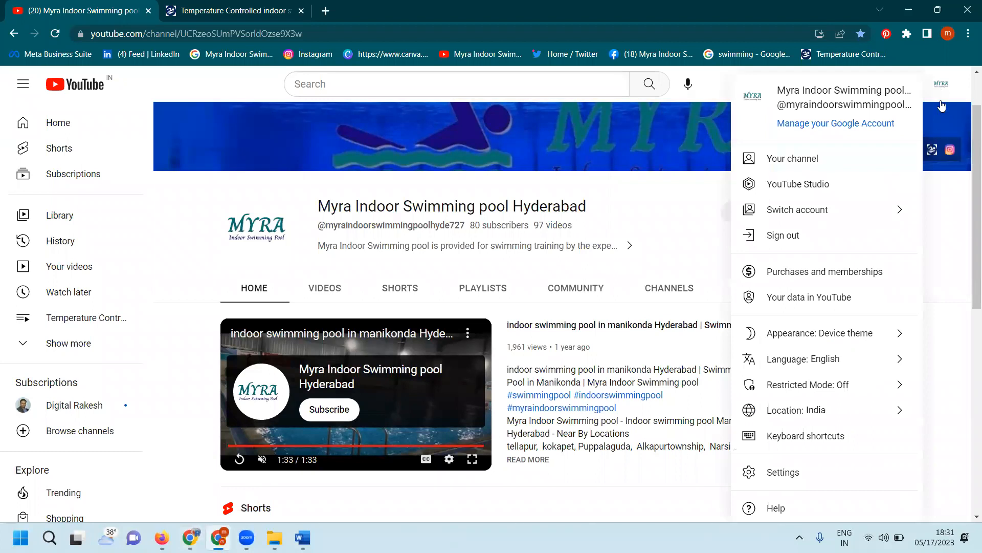
left_click(939, 85)
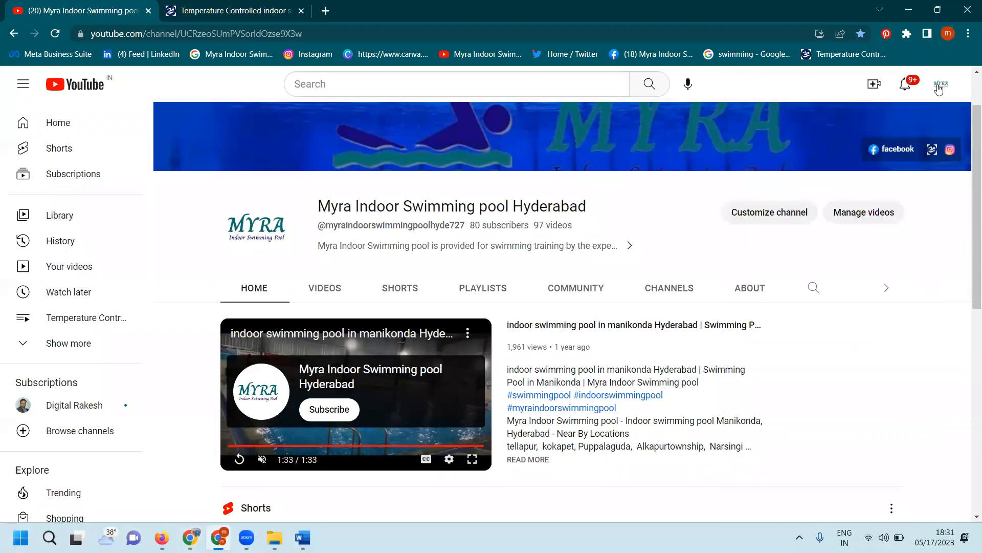
left_click(940, 84)
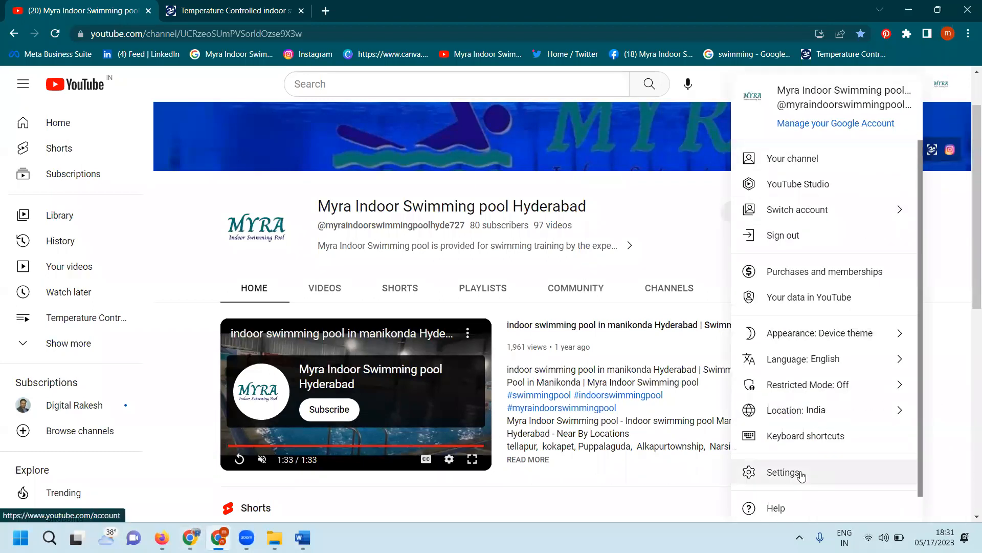
left_click(783, 472)
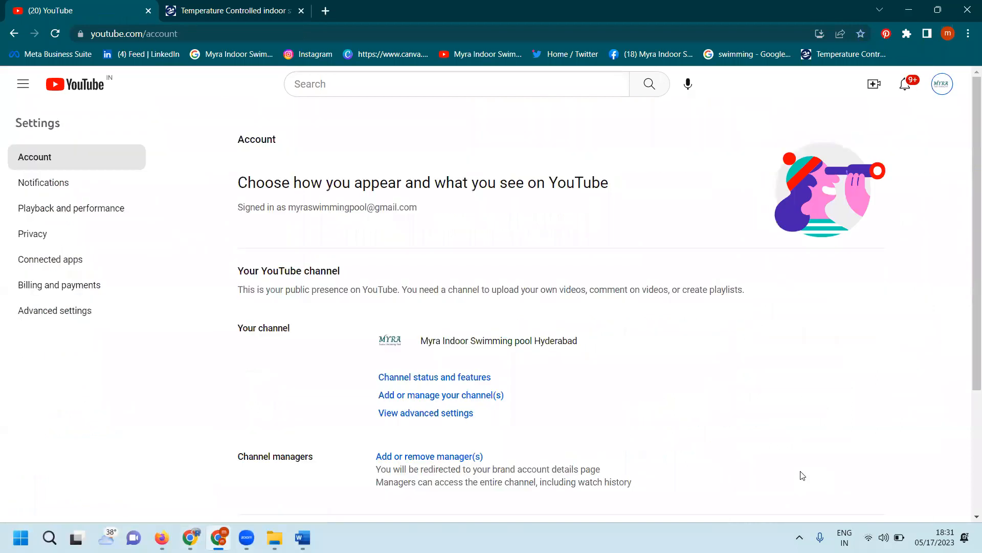
Go to Add or remove manager(s) under Channel managers.
scroll("down", 3)
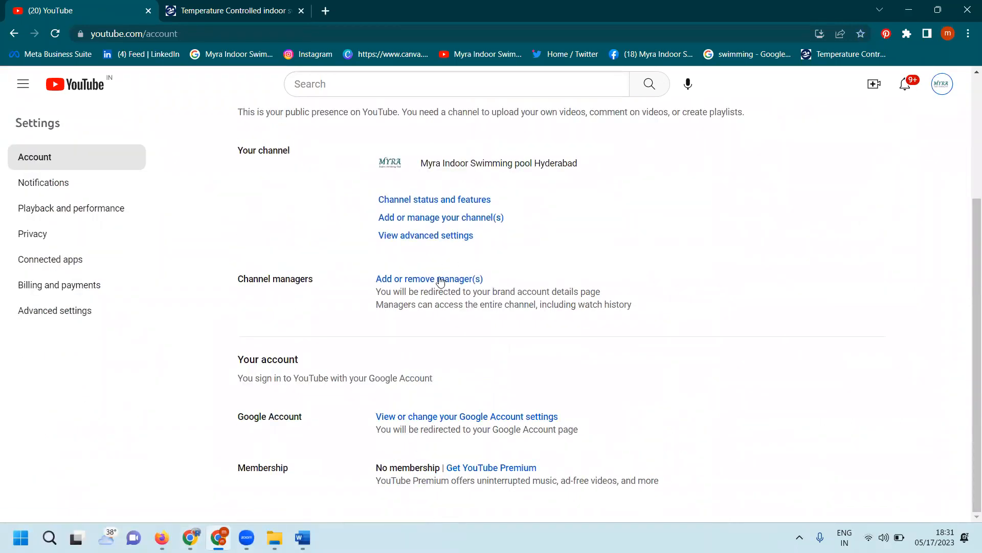
left_click(428, 278)
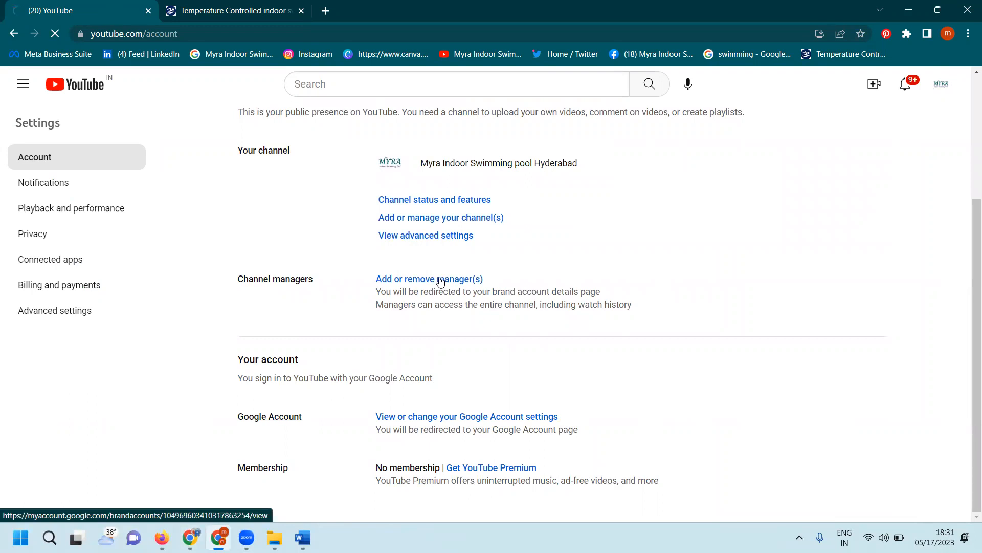
Start Manage Permissions for the brand account and verify identity with the password.
left_click(429, 278)
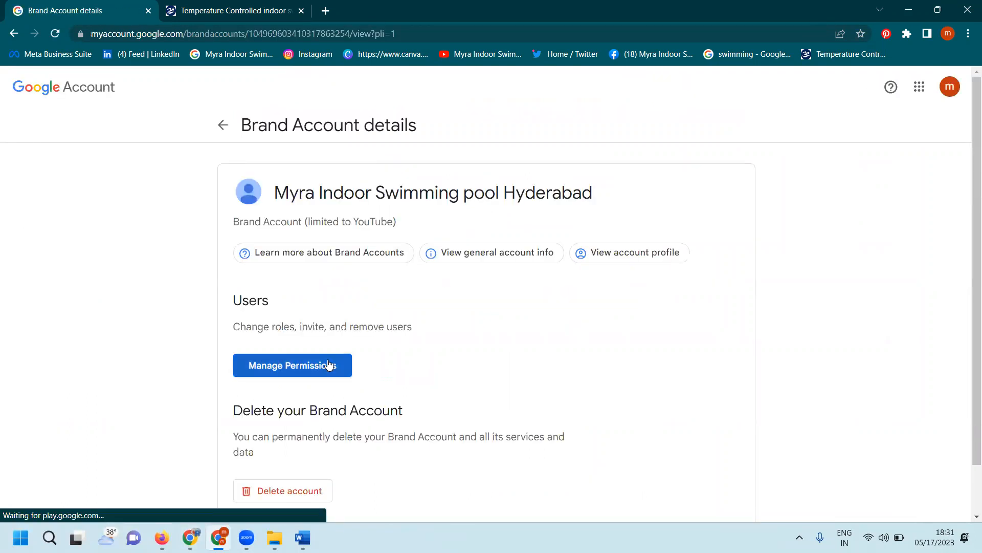
left_click(292, 365)
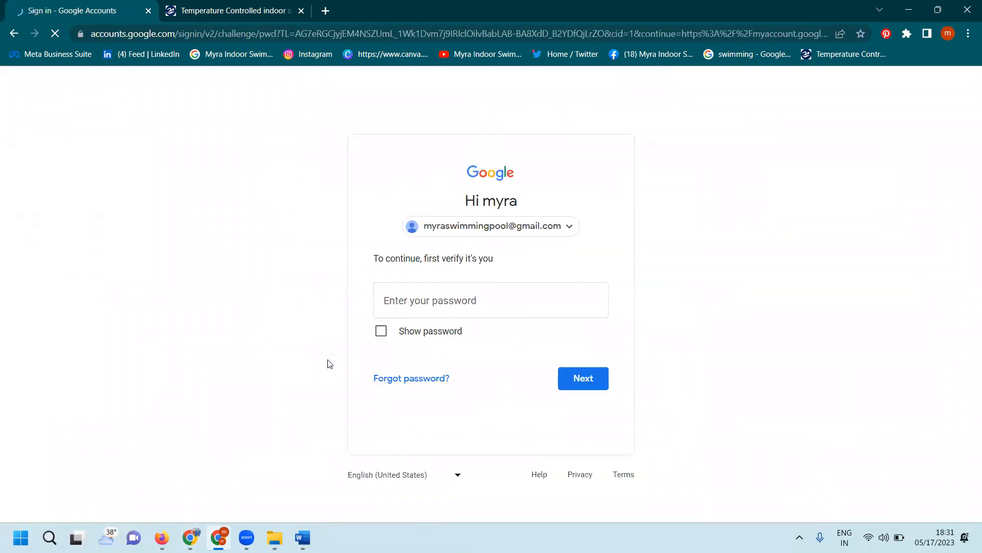
left_click(491, 300)
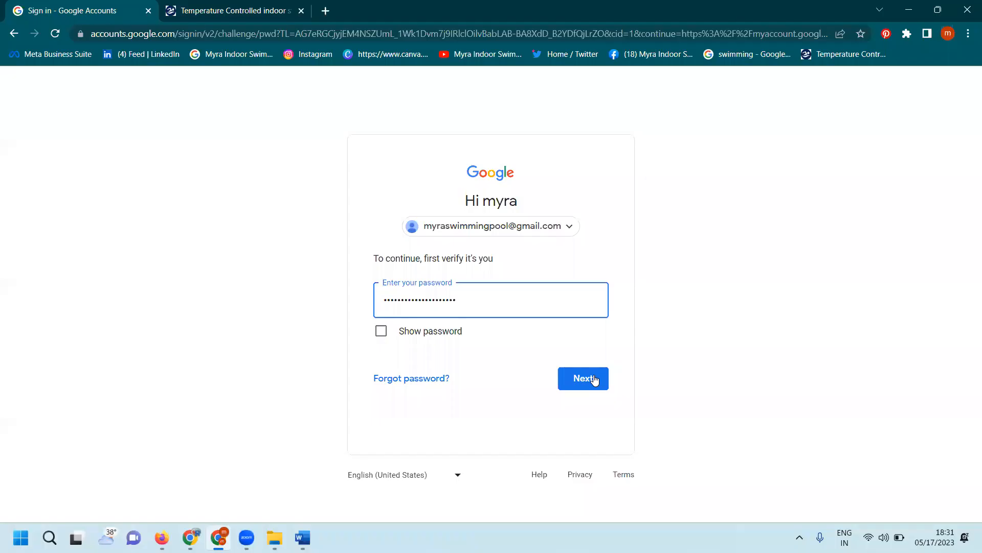
left_click(582, 377)
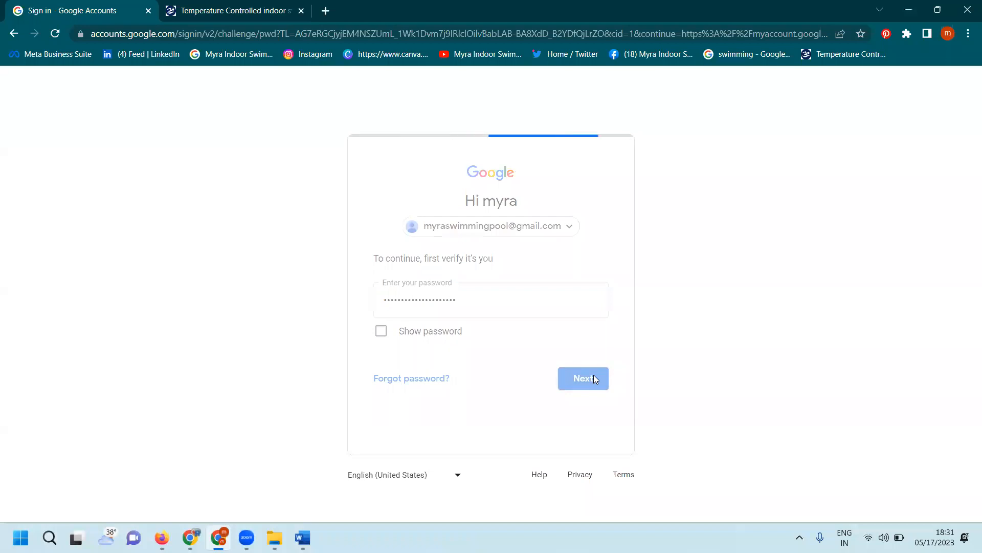
left_click(581, 378)
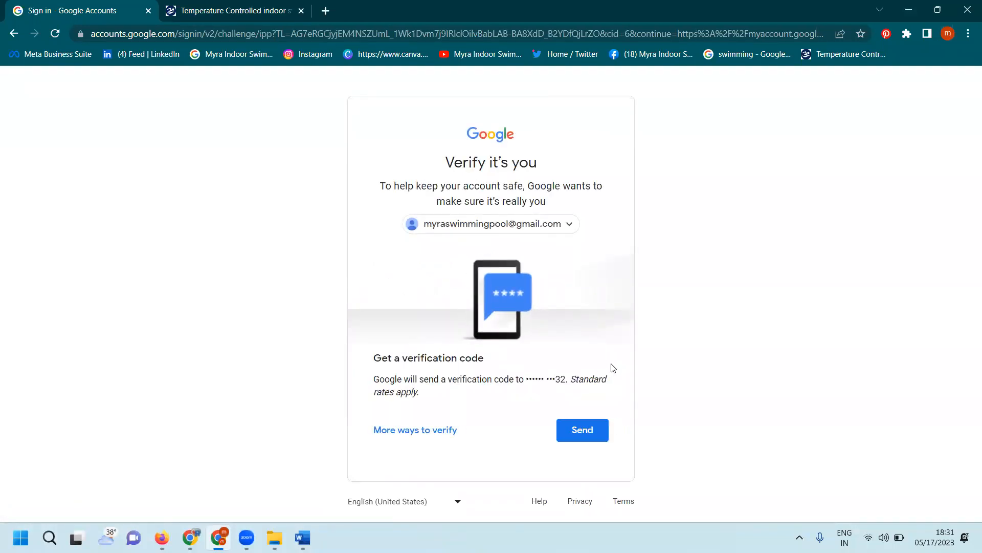
left_click(582, 430)
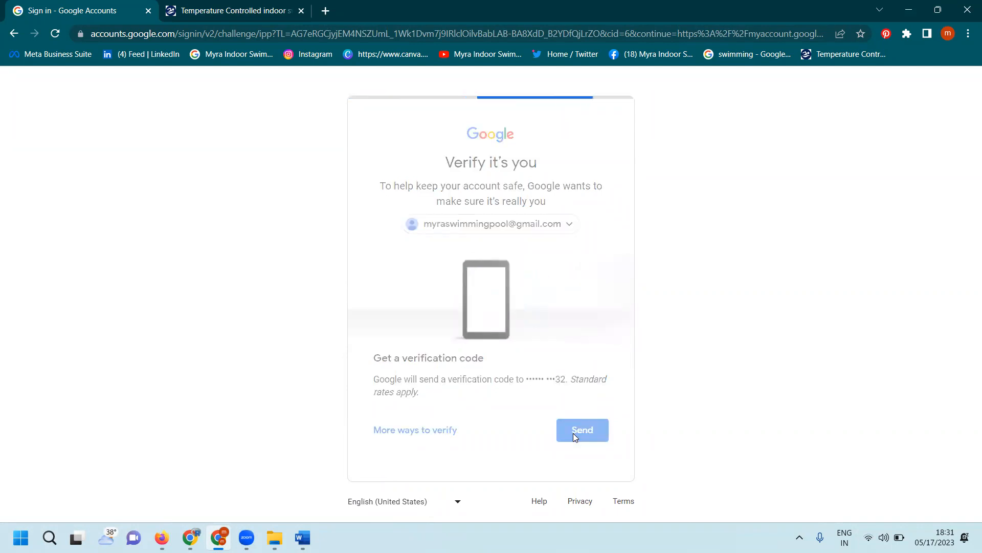
left_click(582, 430)
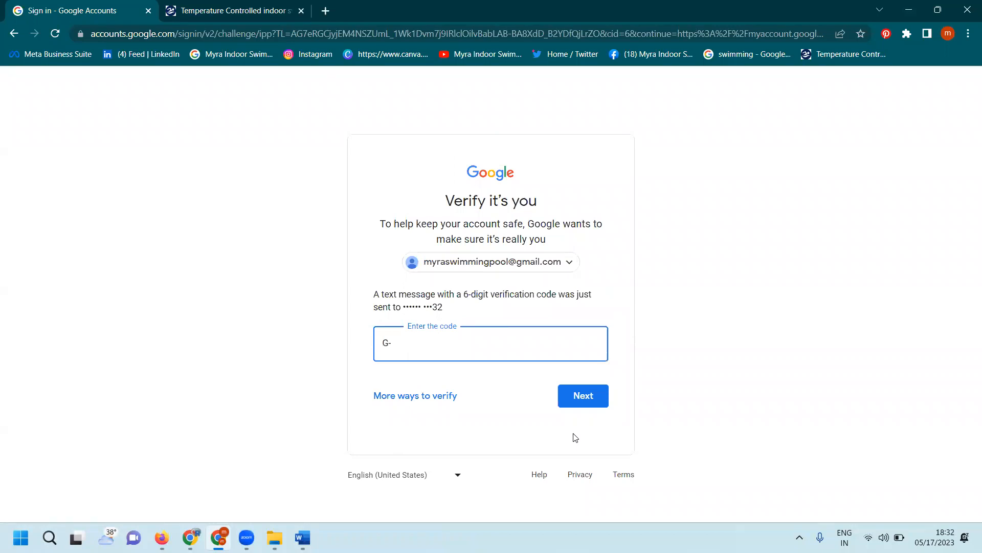
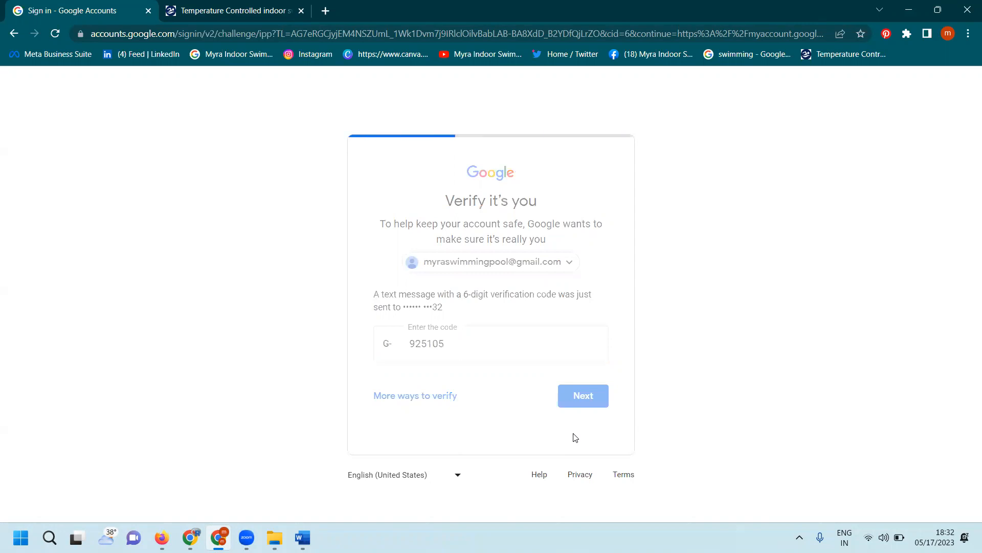
left_click(582, 395)
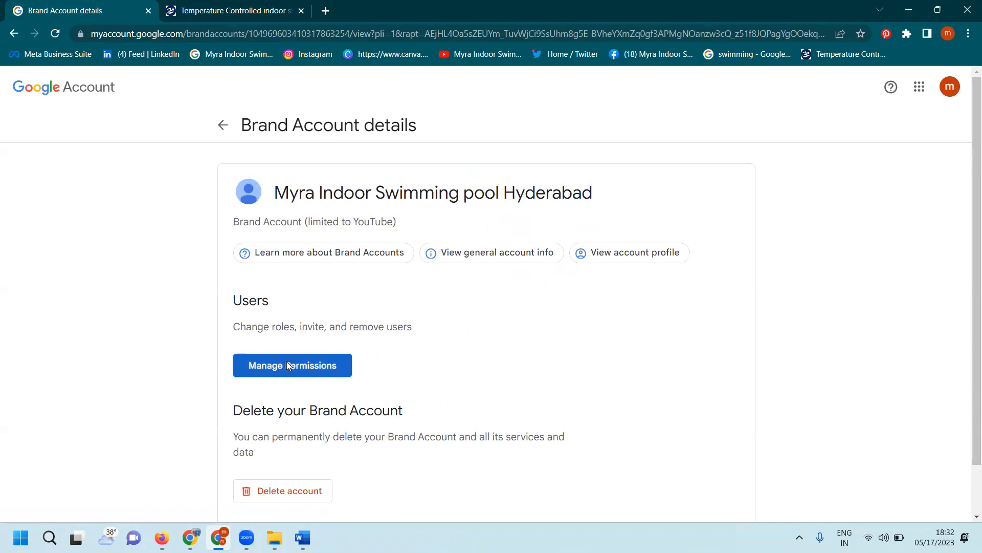
Add a new user to the brand account with the Owner role and close the permissions dialogs.
left_click(291, 365)
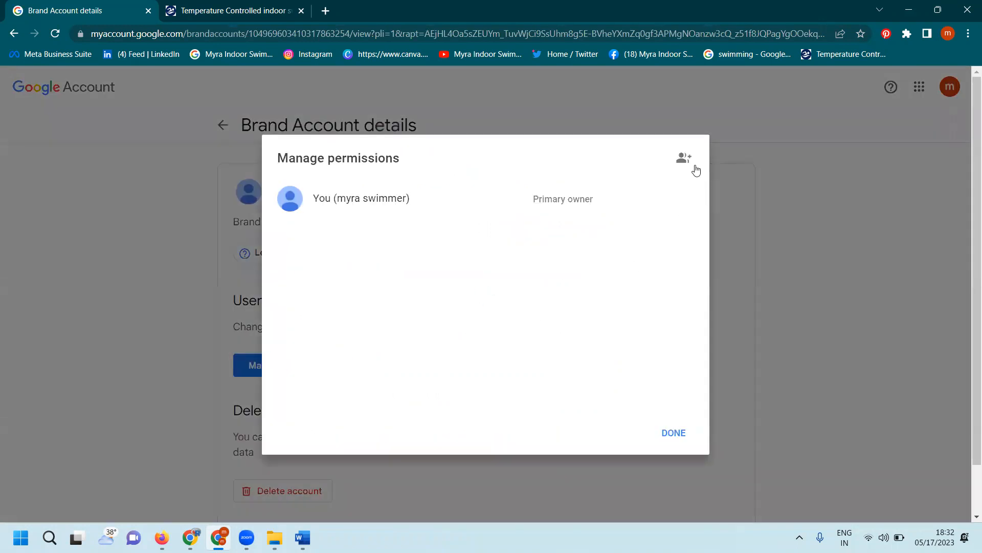
left_click(682, 157)
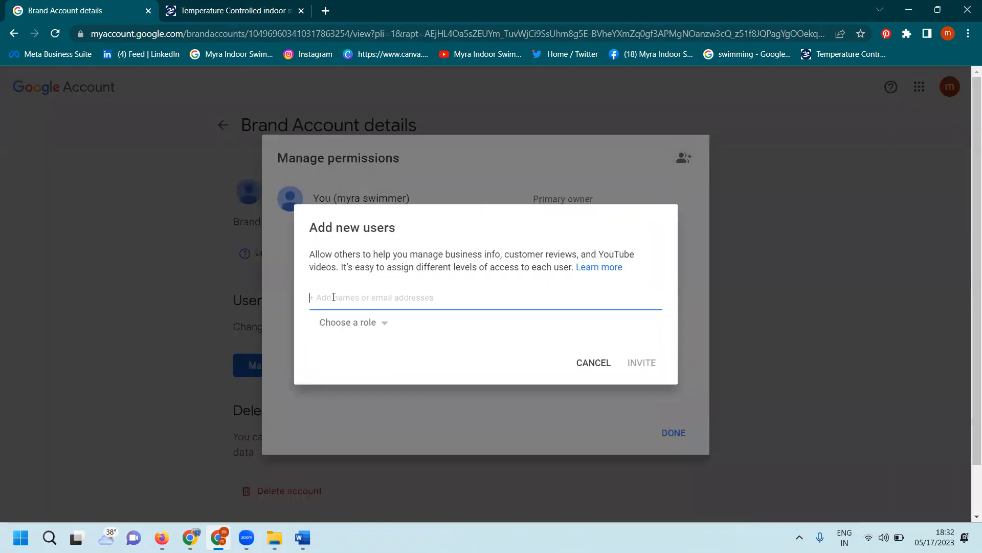
left_click(351, 322)
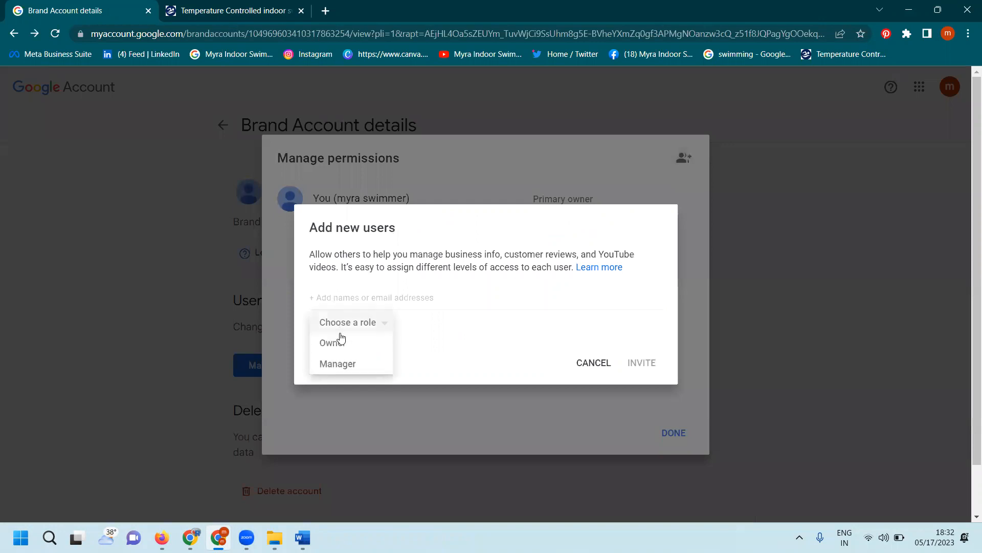
left_click(328, 342)
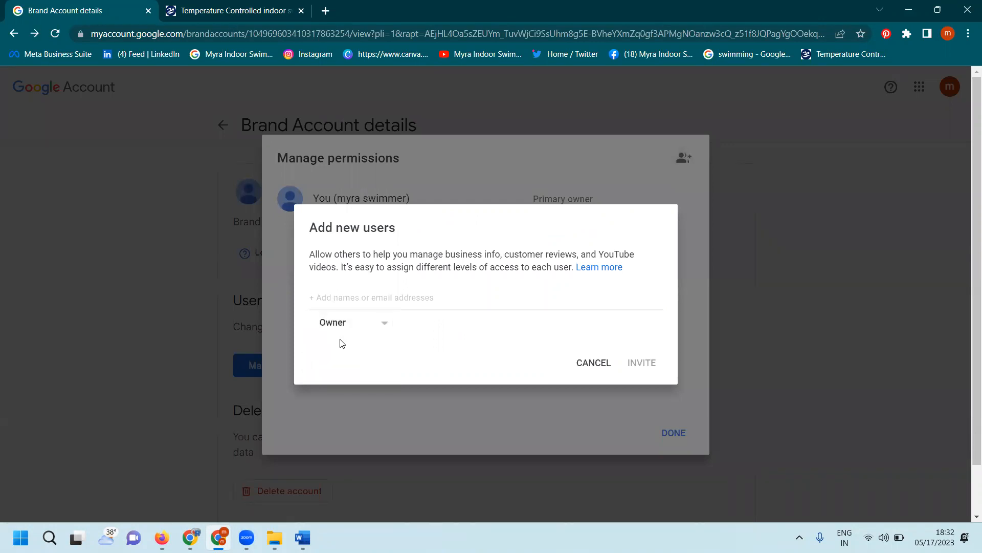
mouse_move(513, 449)
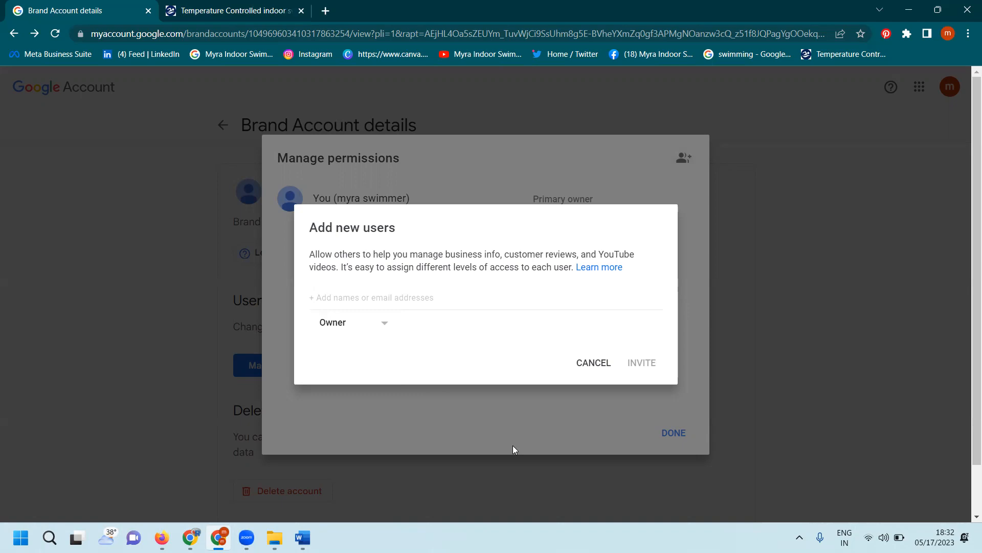
left_click(592, 362)
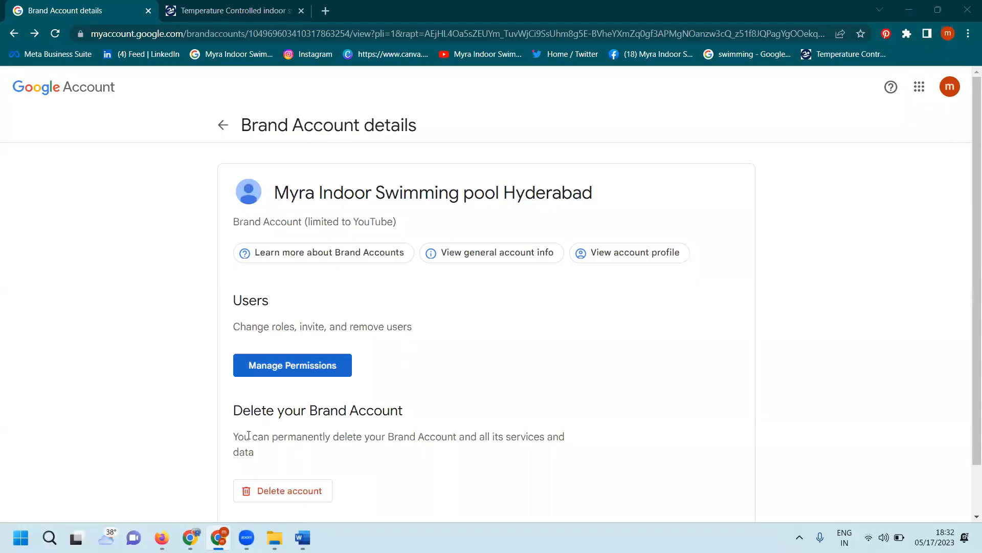
left_click(532, 10)
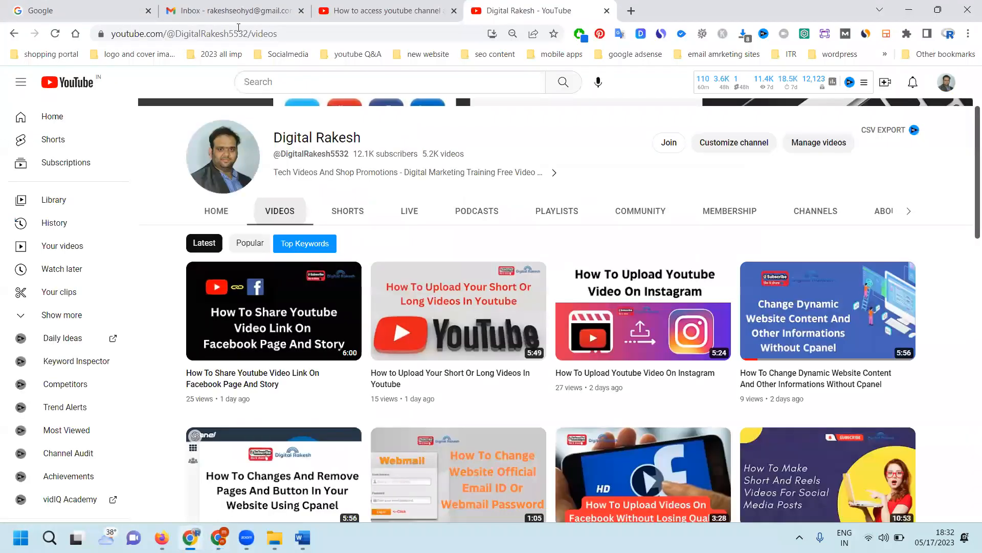
From the second account's Gmail, accept the owner invitation for Myra Indoor Swimming pool Hyderabad.
left_click(232, 10)
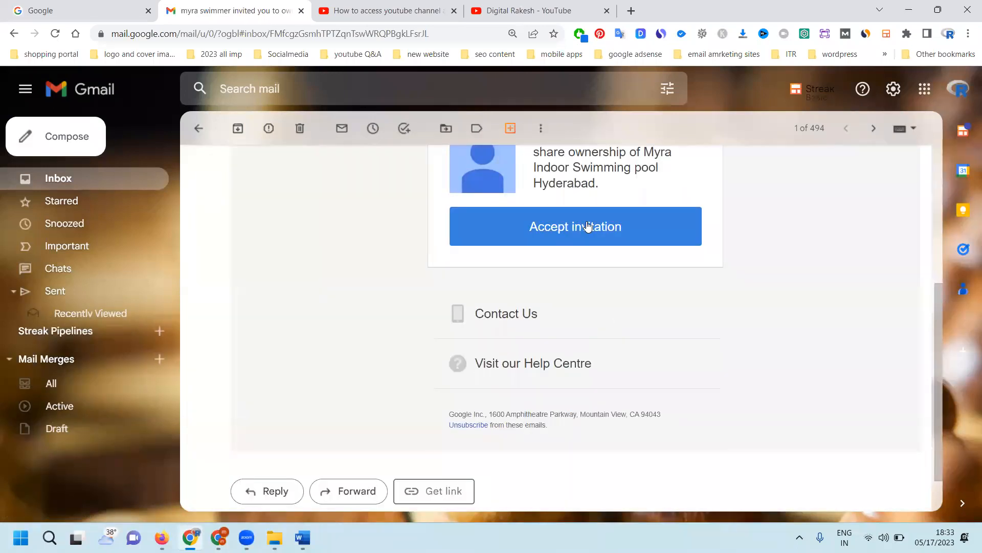
left_click(574, 227)
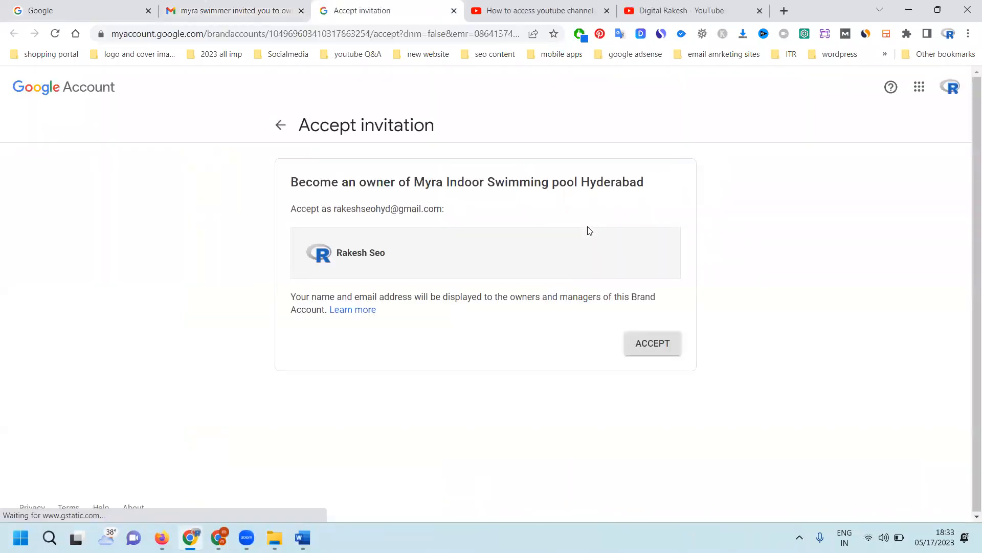
left_click(652, 343)
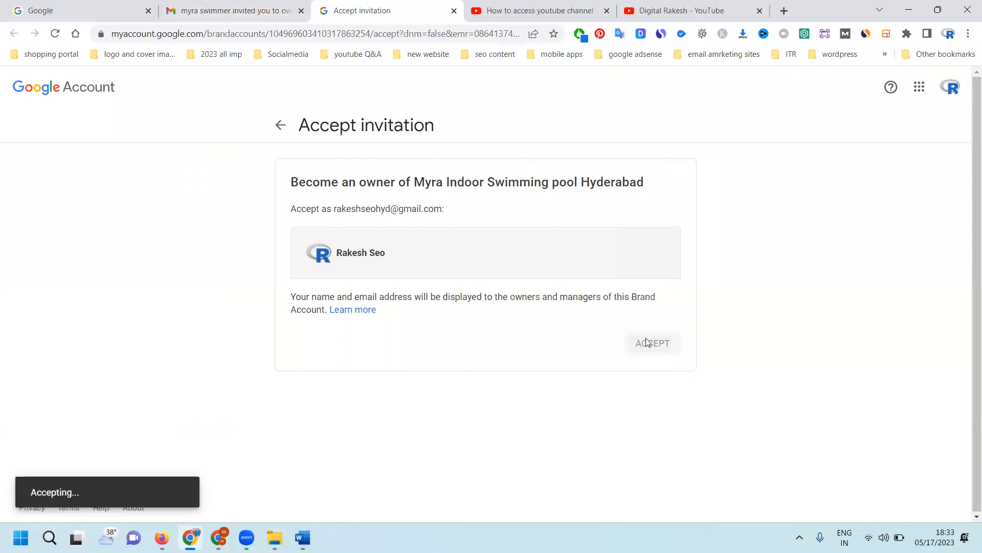
left_click(652, 343)
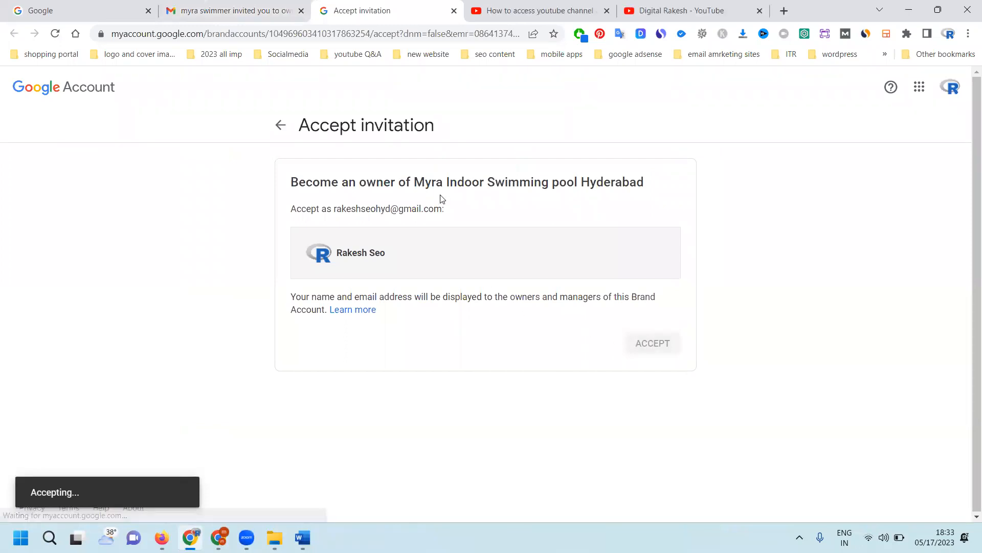
left_click(651, 343)
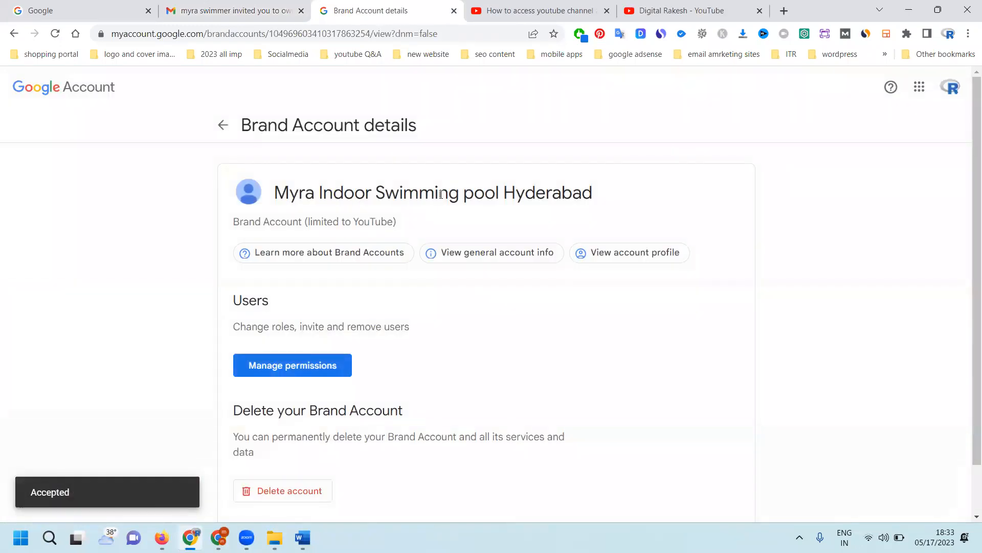
Switch the active YouTube account from Rakesh Seo into the Myra Indoor Swimming pool Hyderabad channel.
left_click(689, 10)
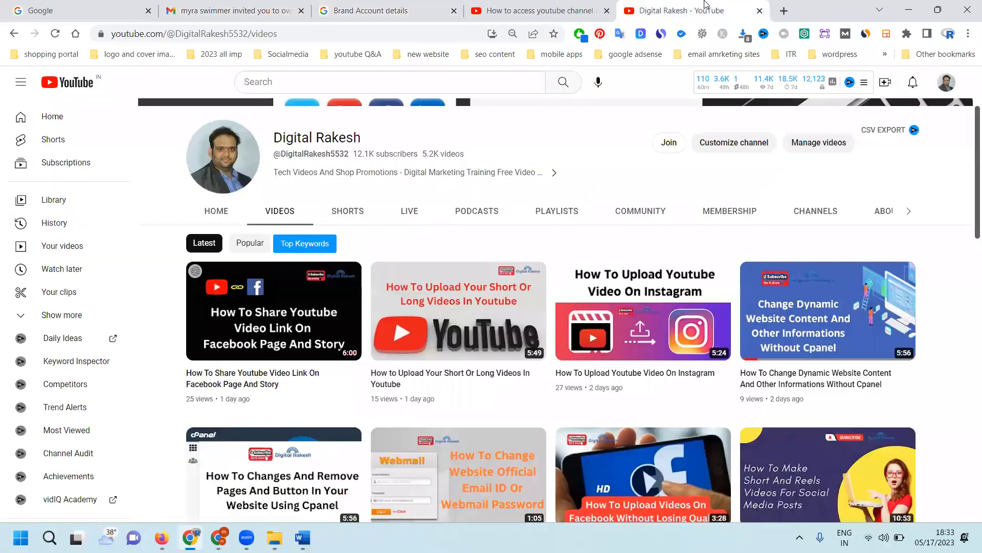
left_click(946, 82)
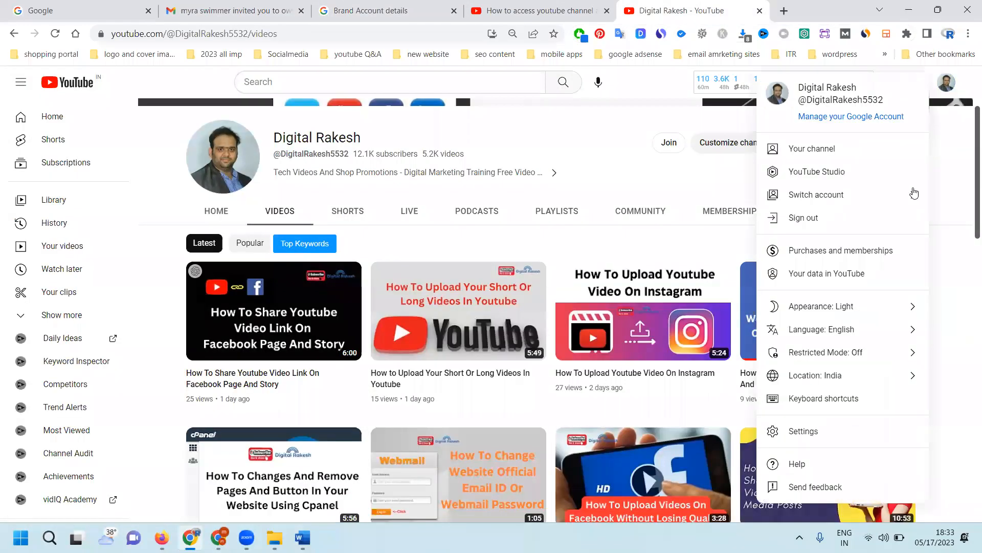
left_click(816, 195)
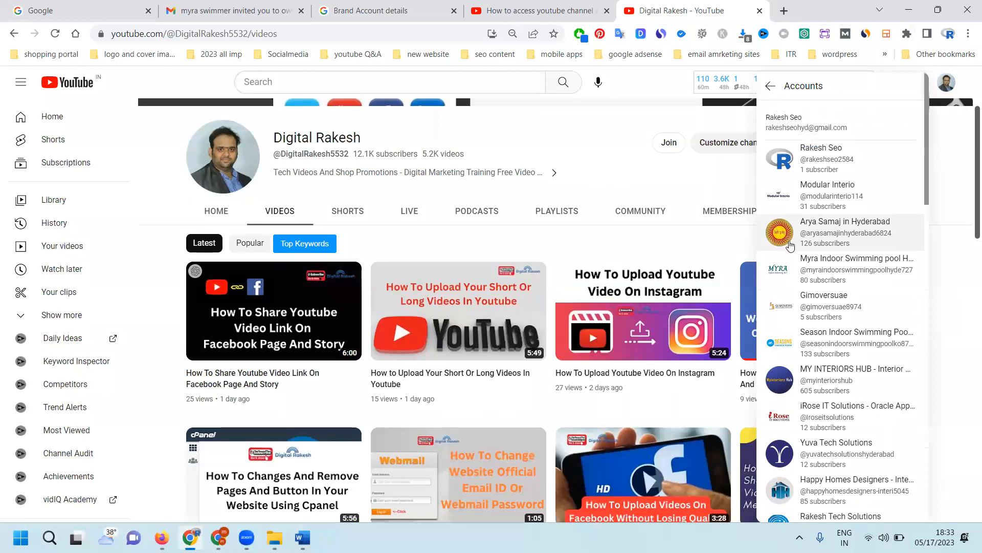
scroll("down", 3)
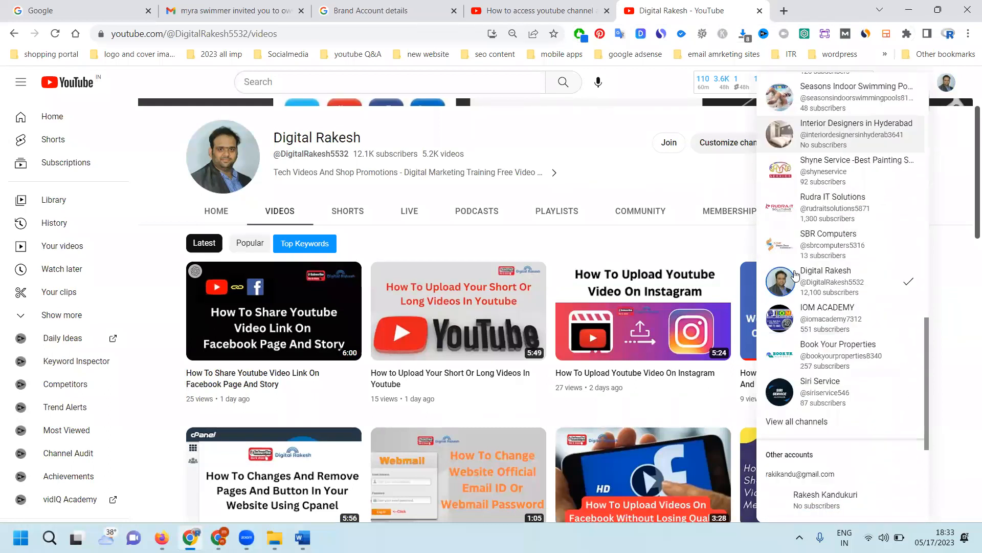
scroll("down", 3)
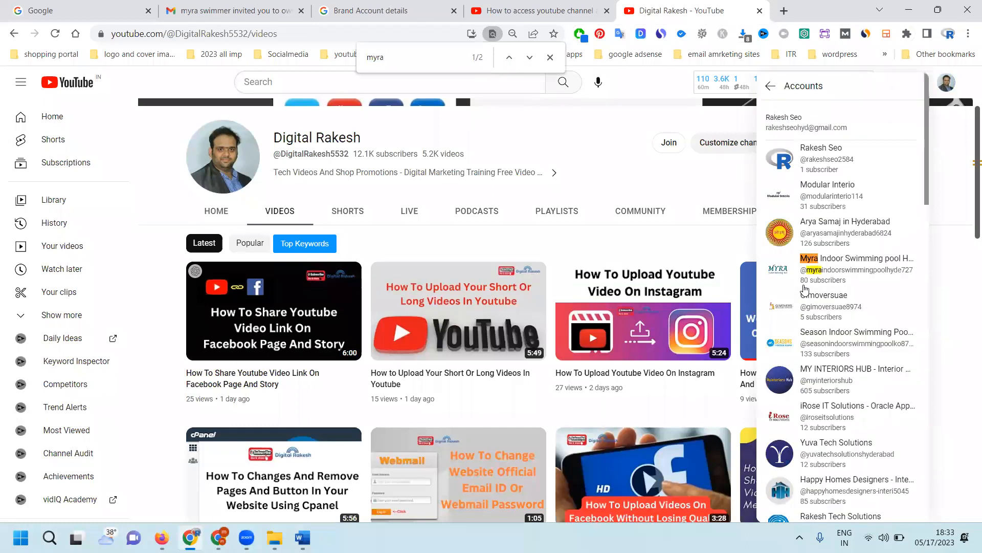
left_click(856, 269)
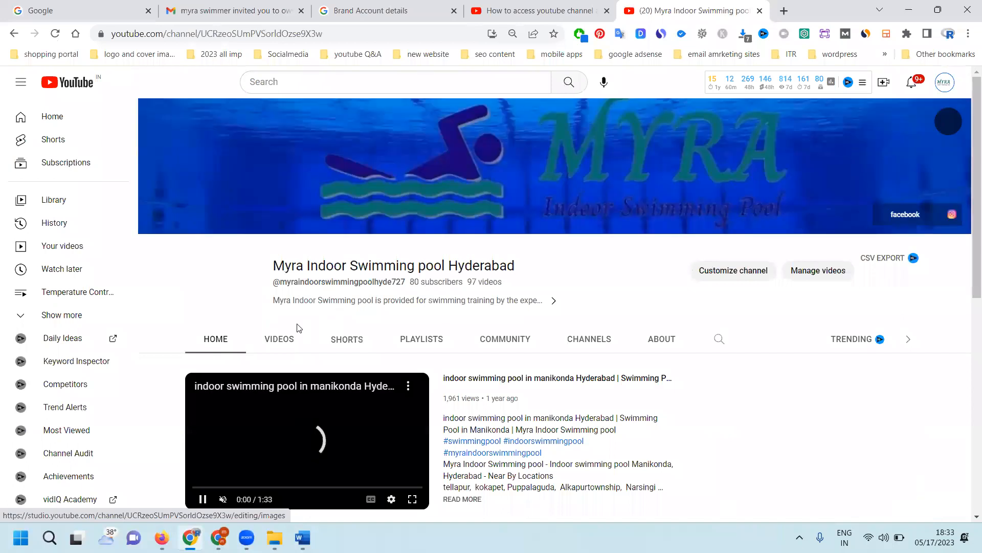
Browse the Myra channel's uploaded videos, then return to the Brand Account details page.
left_click(279, 339)
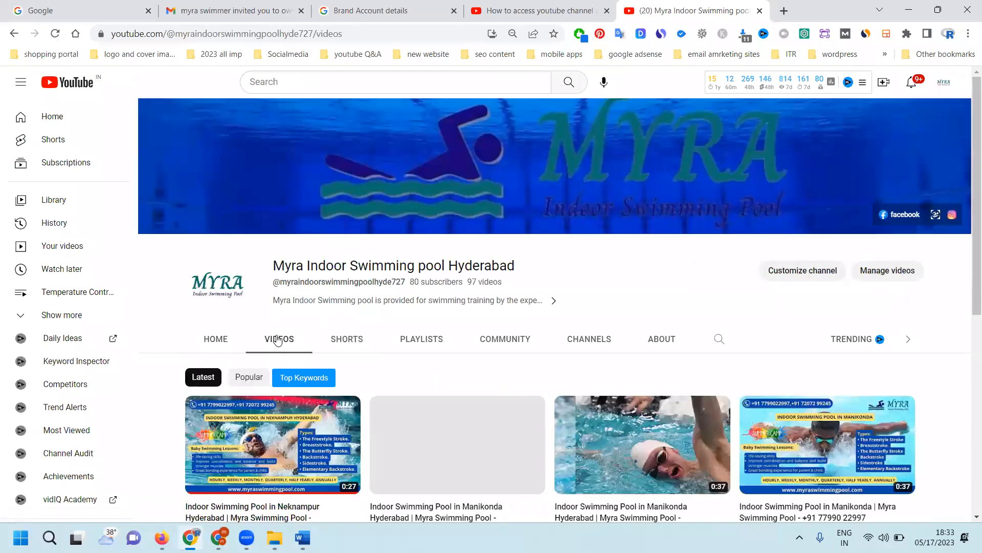
scroll("down", 3)
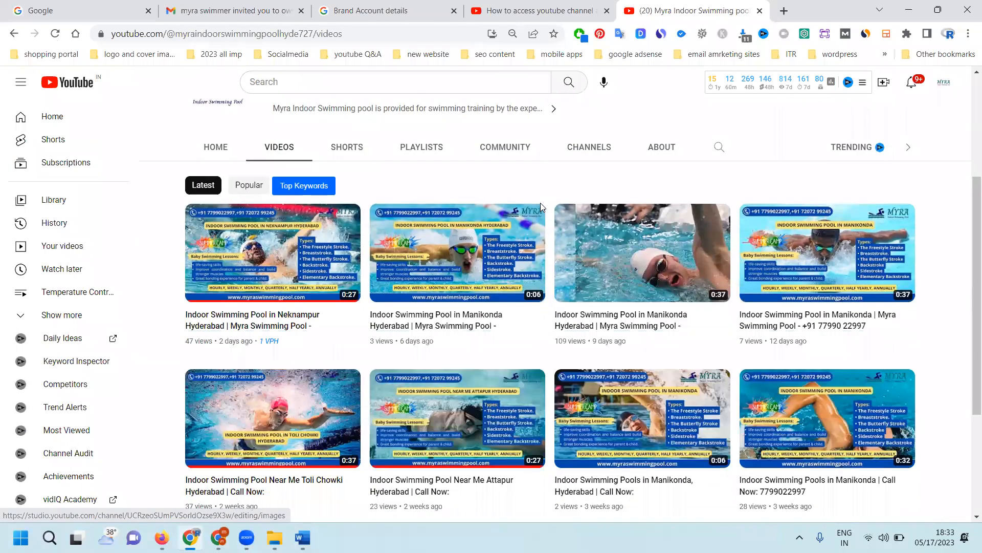
scroll("down", 3)
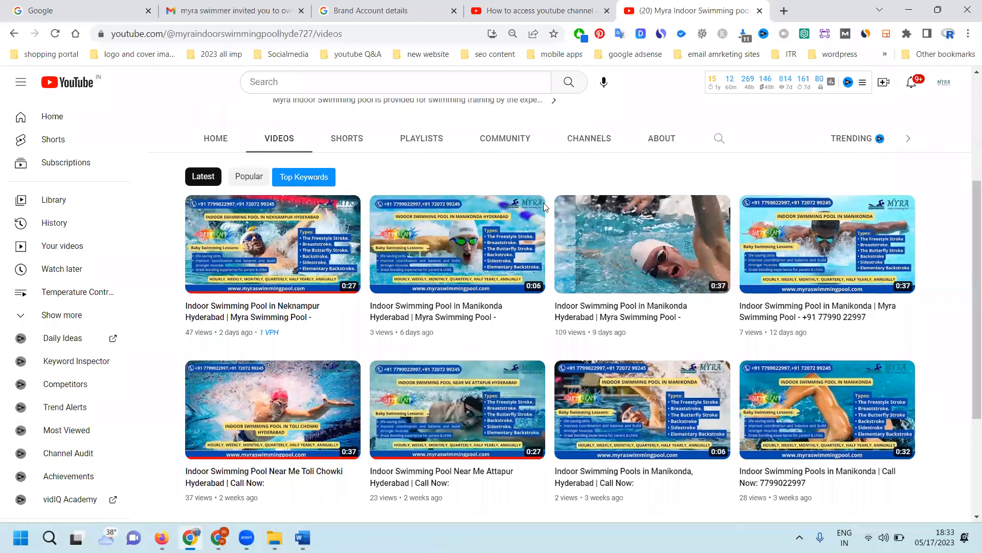
scroll("down", 3)
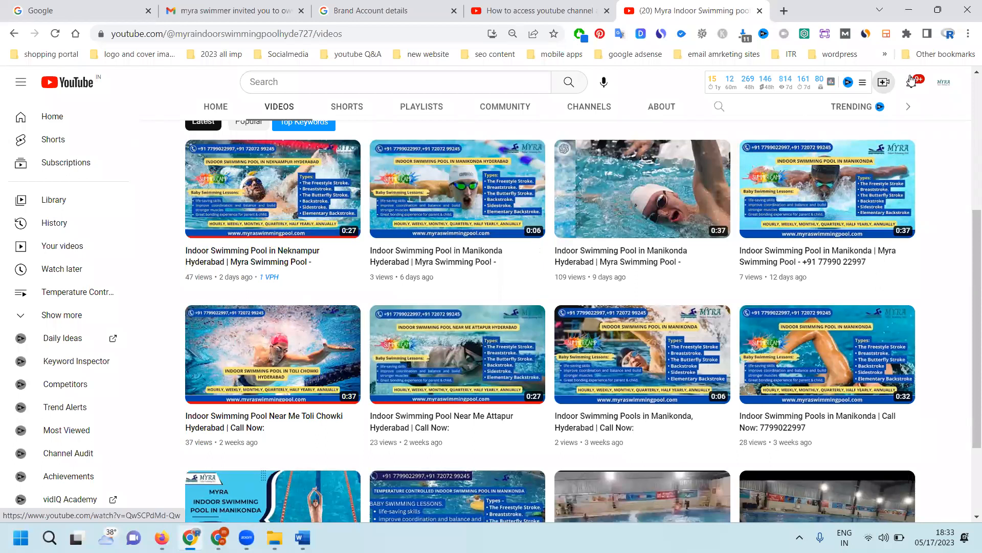
mouse_move(910, 82)
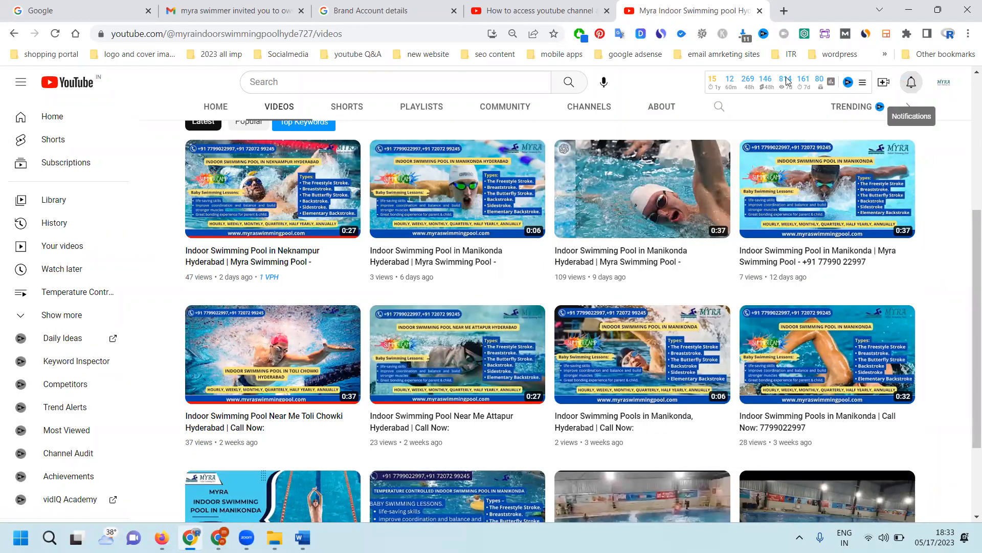
scroll("down", 3)
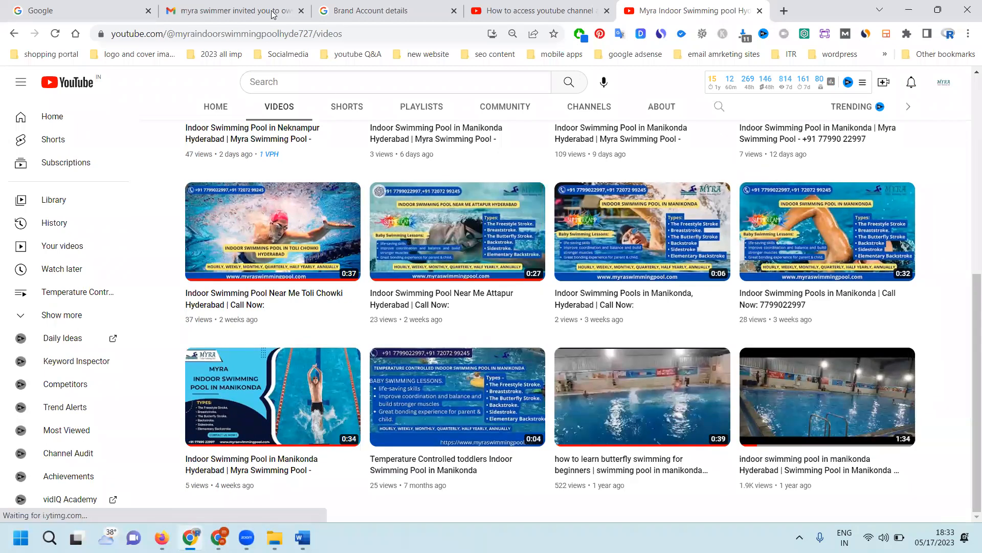
left_click(235, 11)
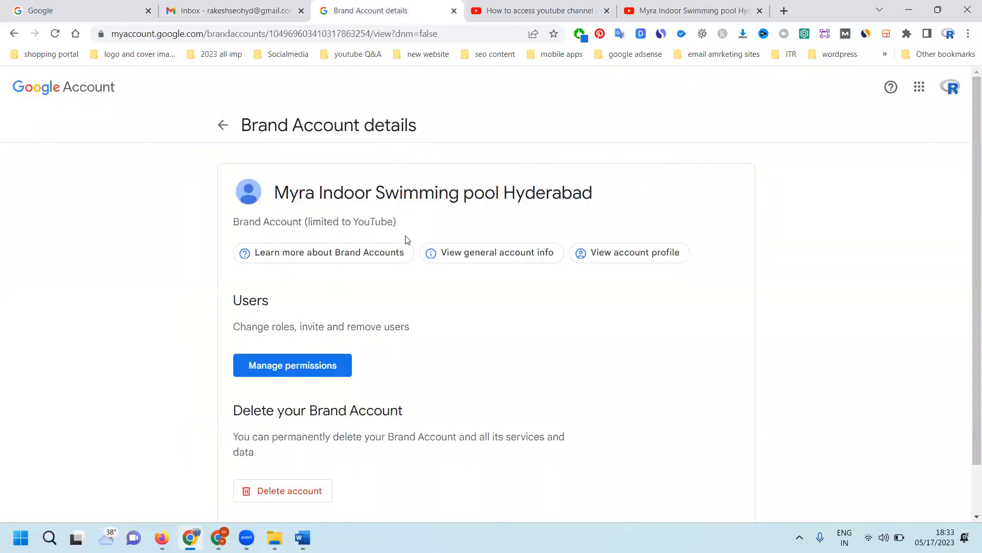
left_click(540, 10)
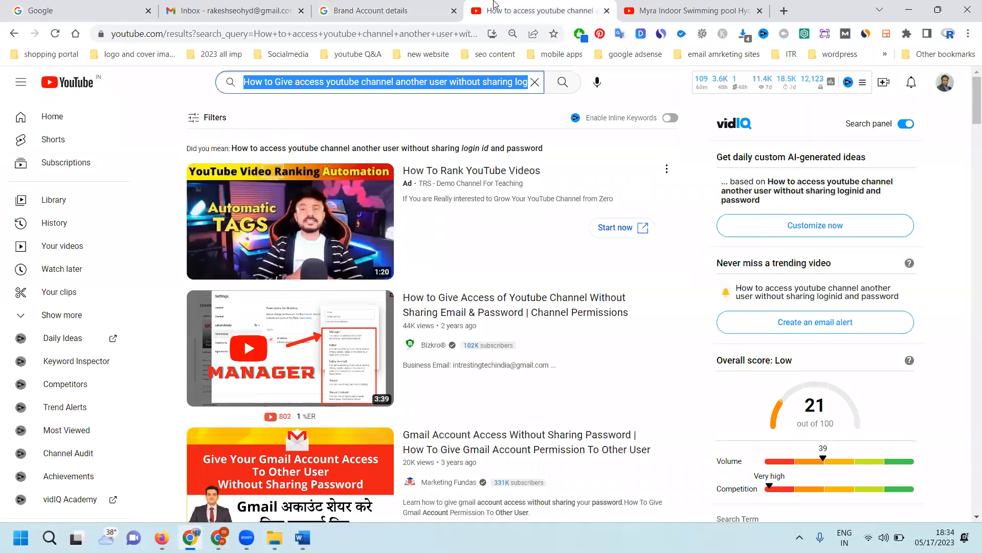
left_click(370, 10)
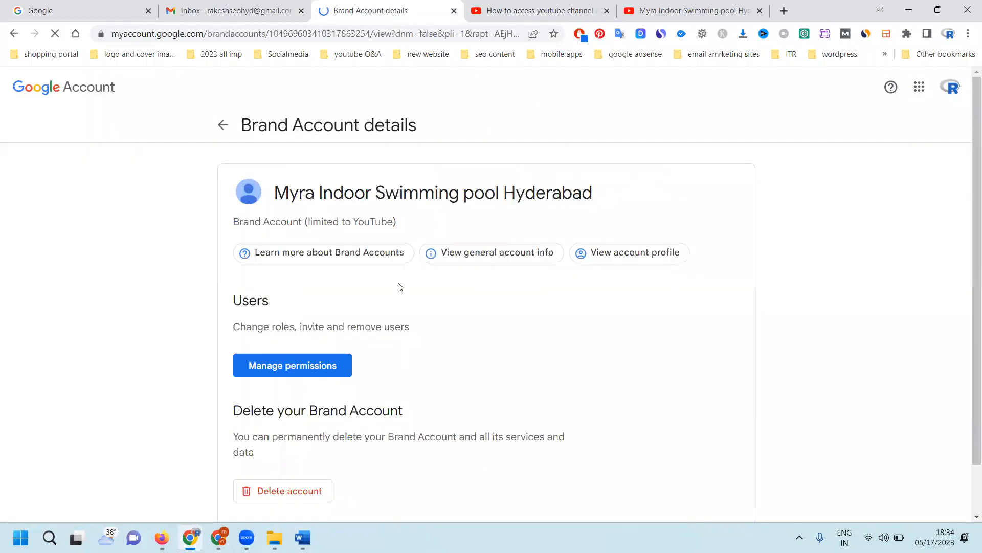
left_click(292, 365)
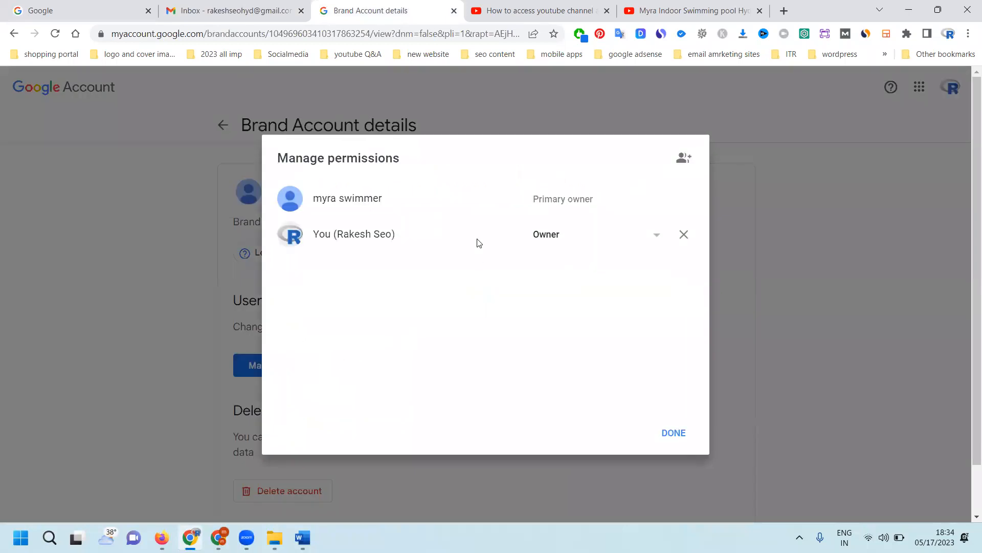
mouse_move(546, 238)
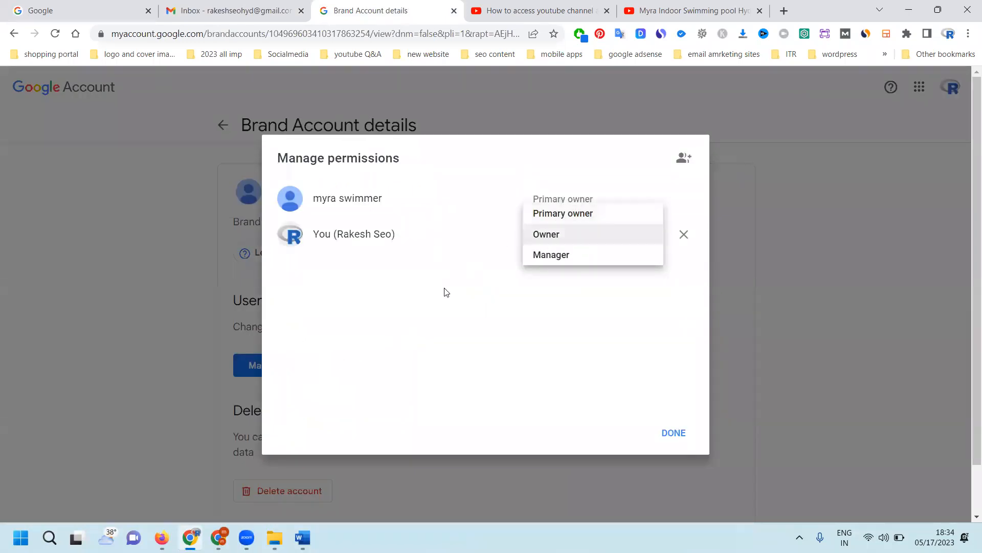
left_click(546, 233)
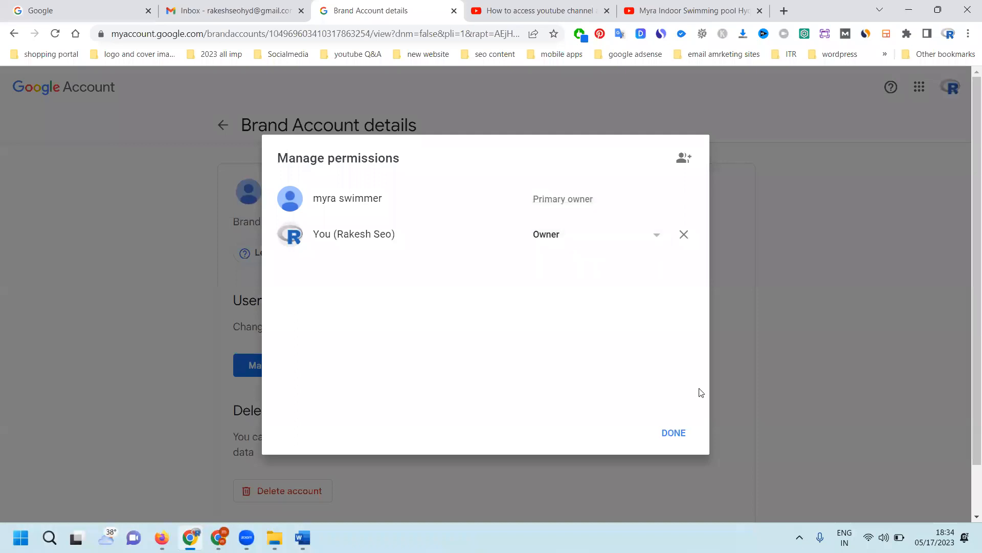
mouse_move(674, 431)
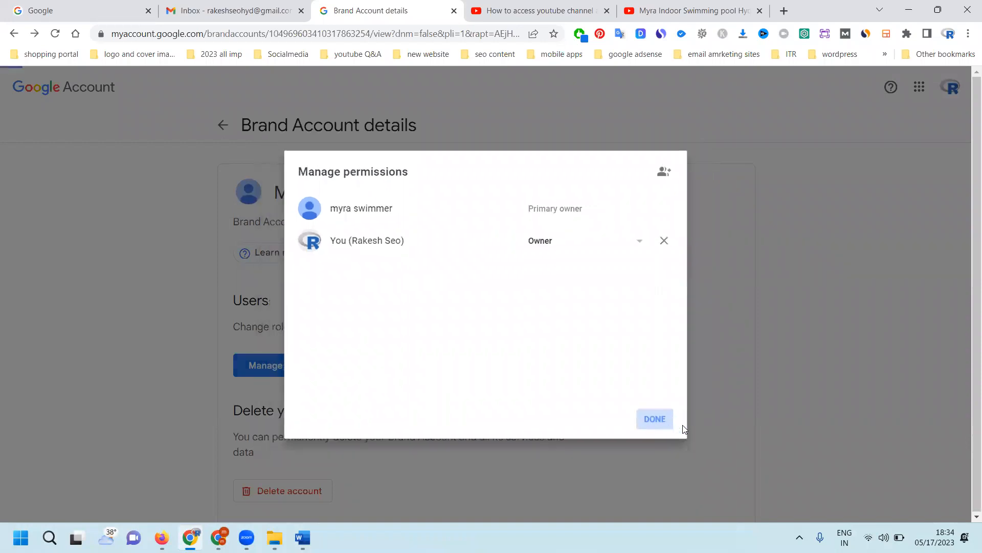
left_click(654, 419)
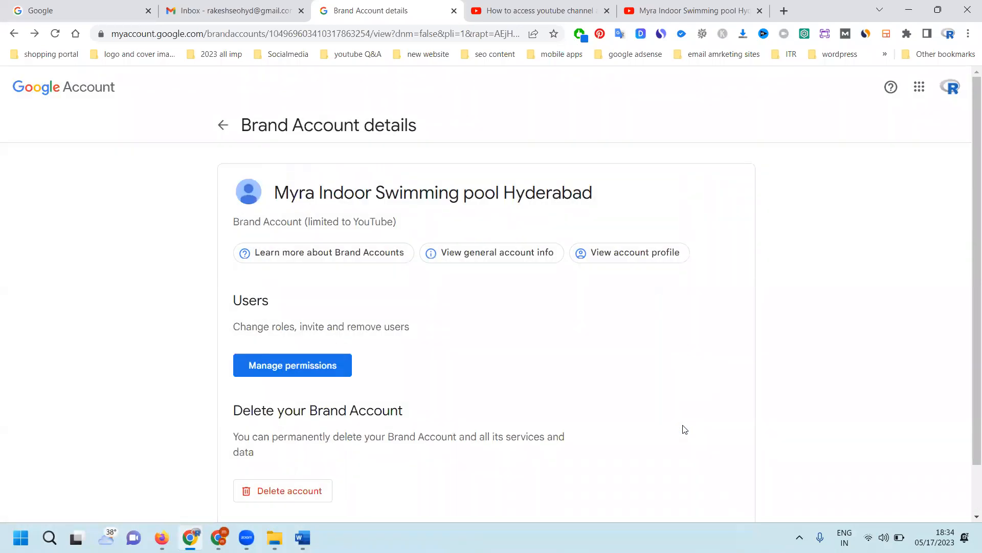
mouse_move(657, 59)
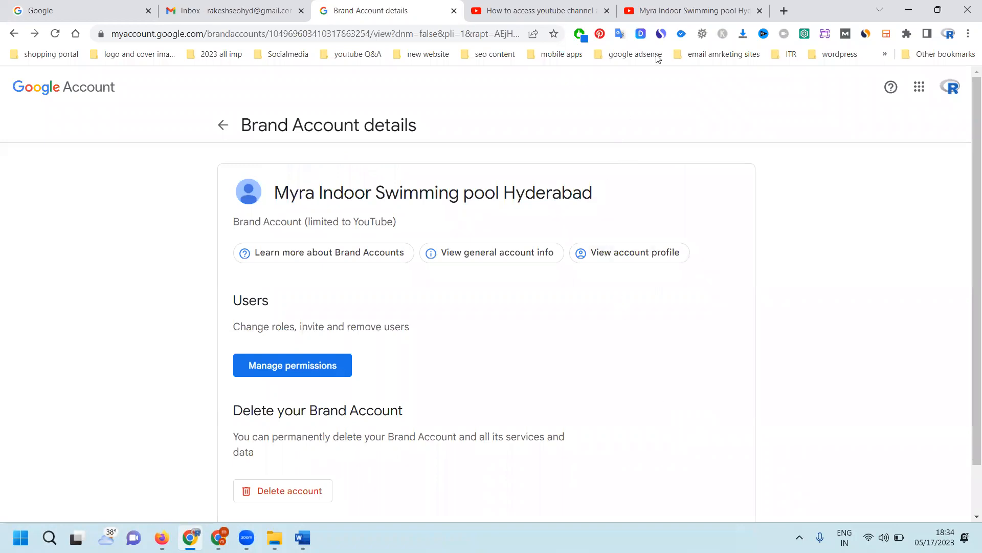
Switch the active YouTube account back to the Digital Rakesh personal channel.
left_click(688, 10)
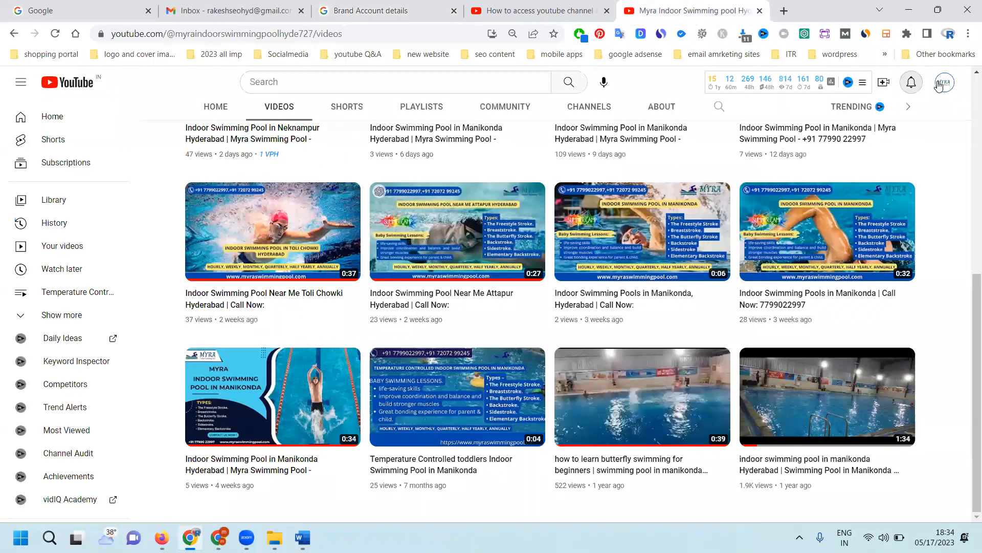
left_click(943, 82)
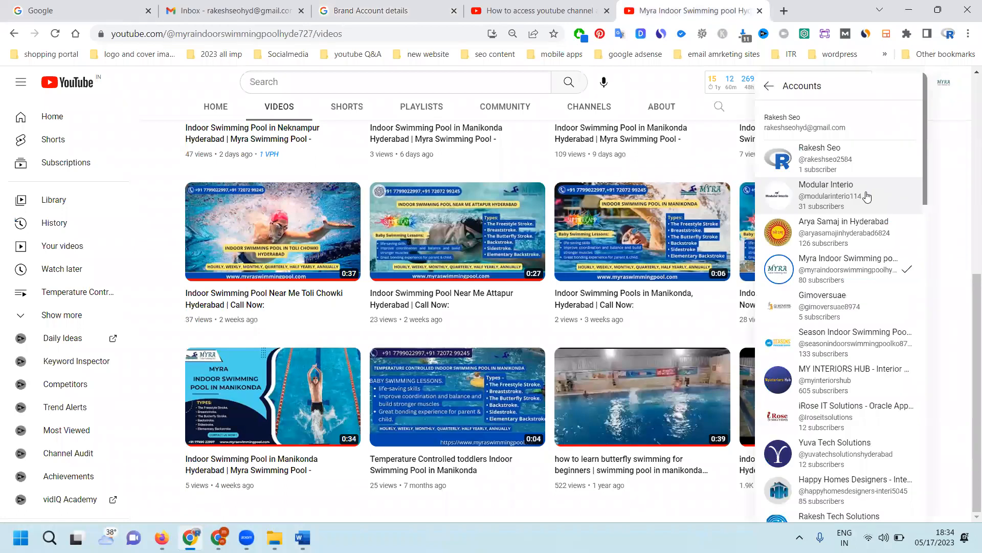
scroll("down", 3)
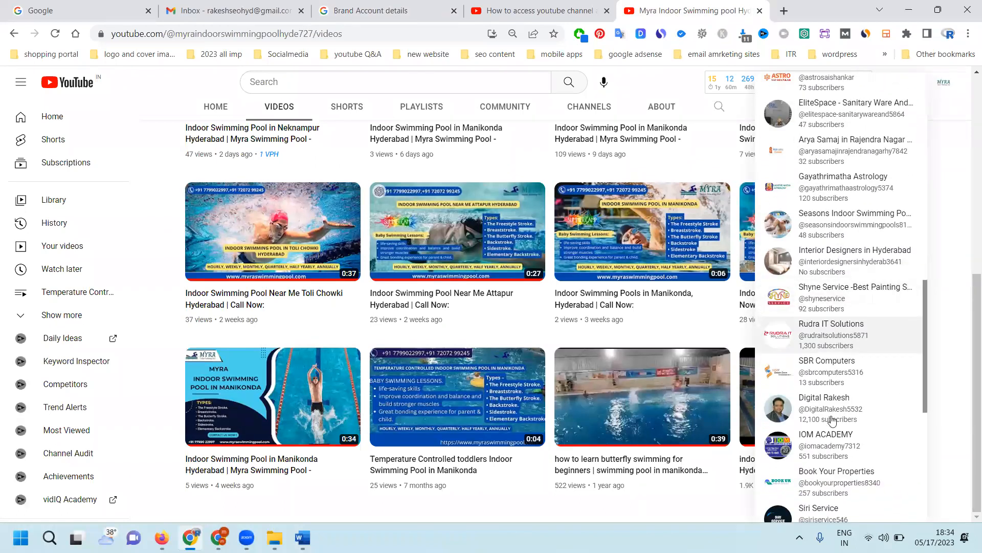
left_click(944, 82)
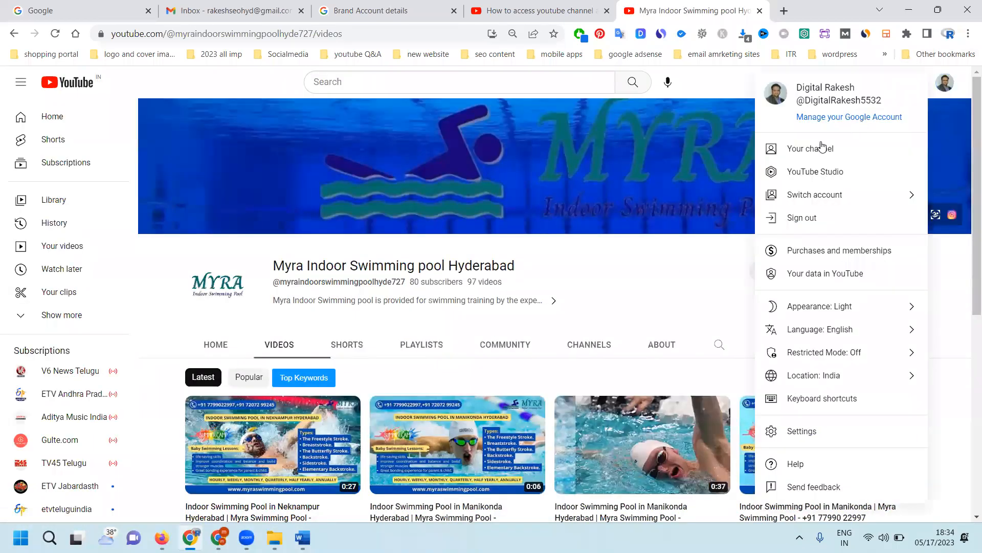
Show the Digital Rakesh channel's page and its uploaded videos.
left_click(811, 148)
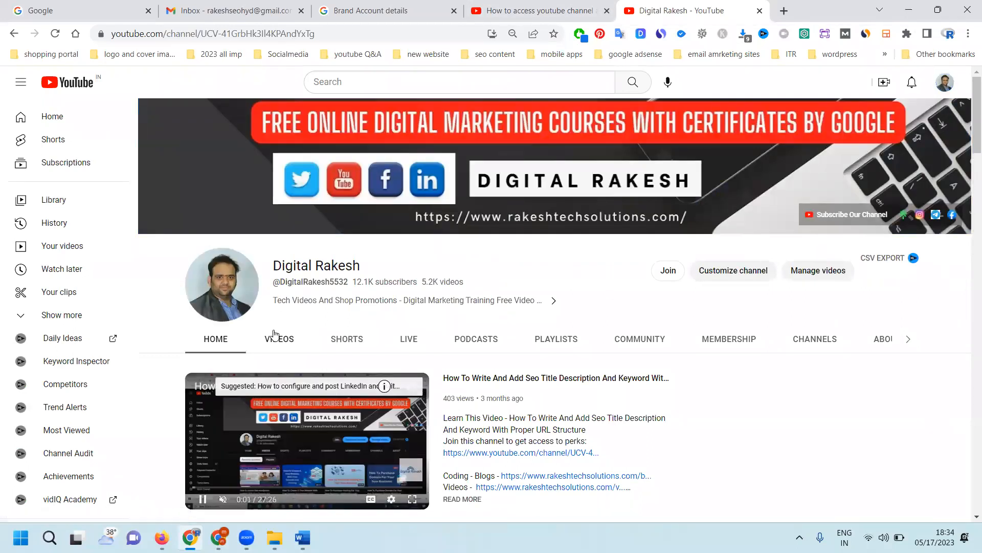
left_click(278, 338)
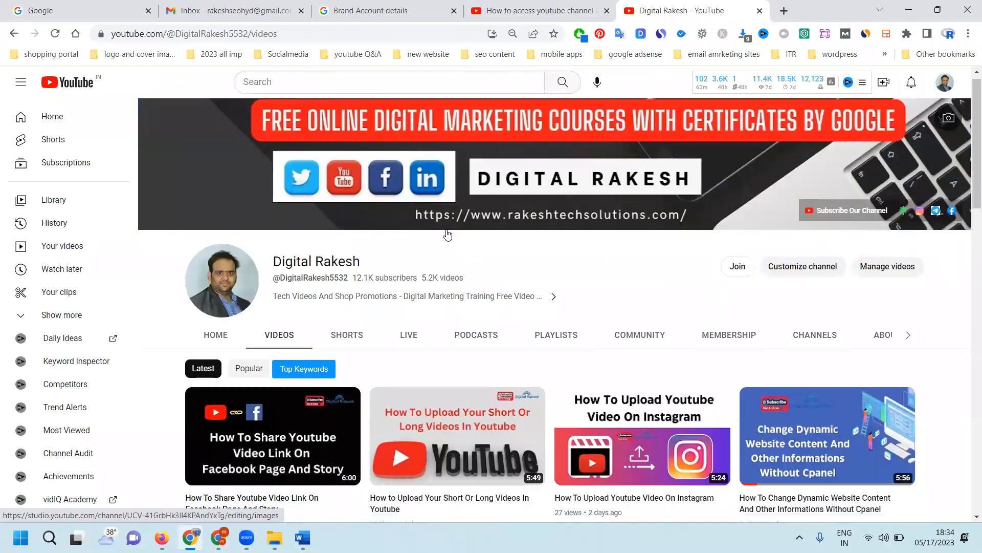
scroll("down", 3)
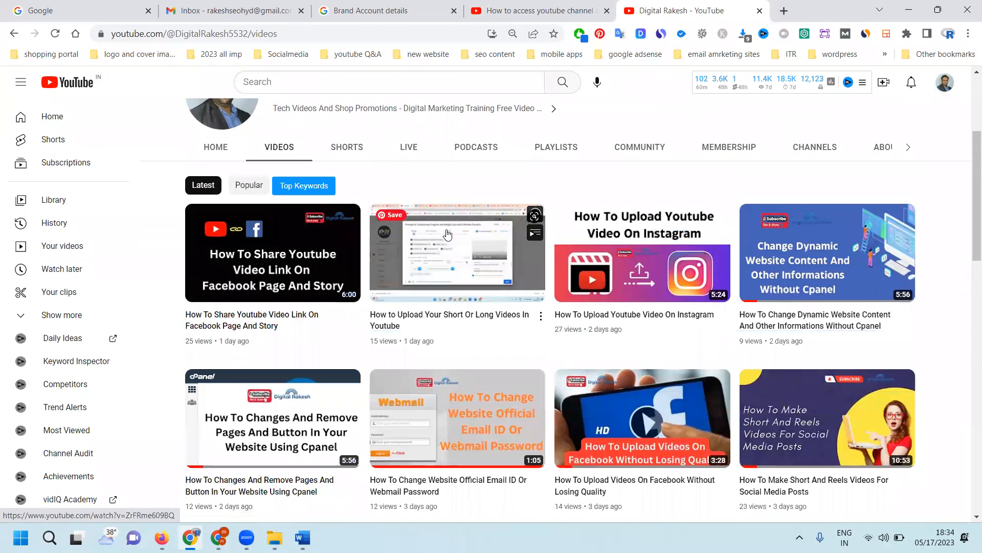